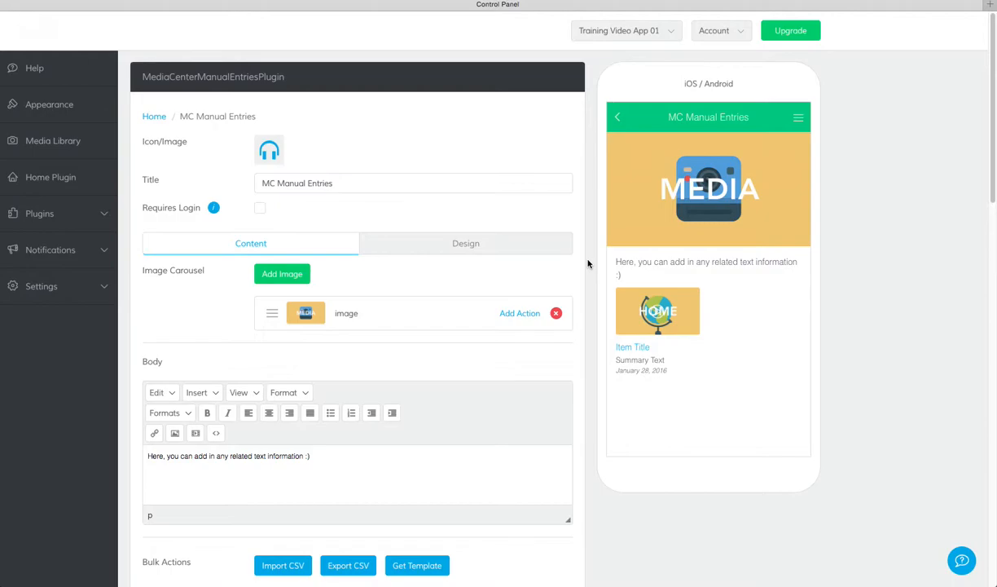
mouse_move(203, 324)
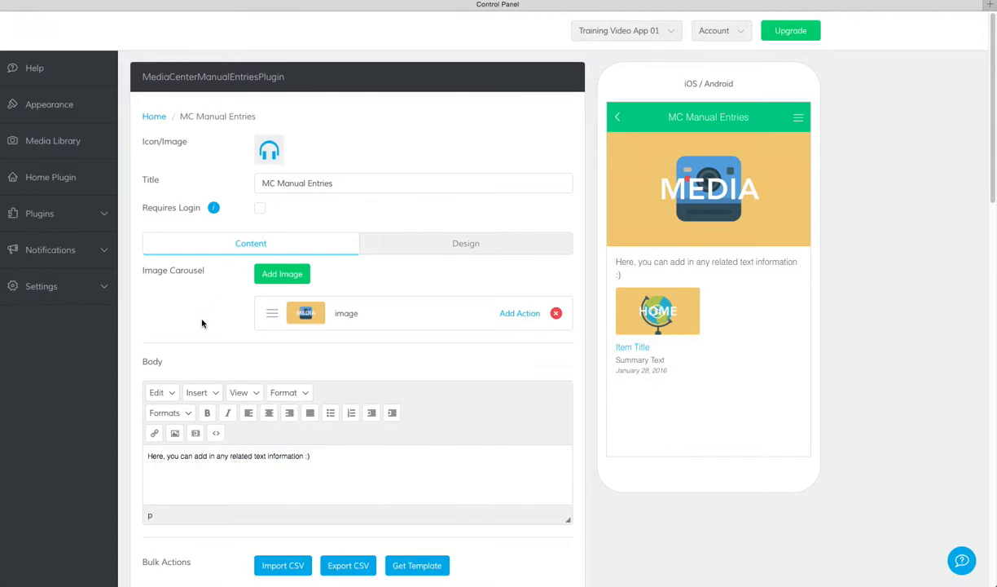
mouse_move(302, 476)
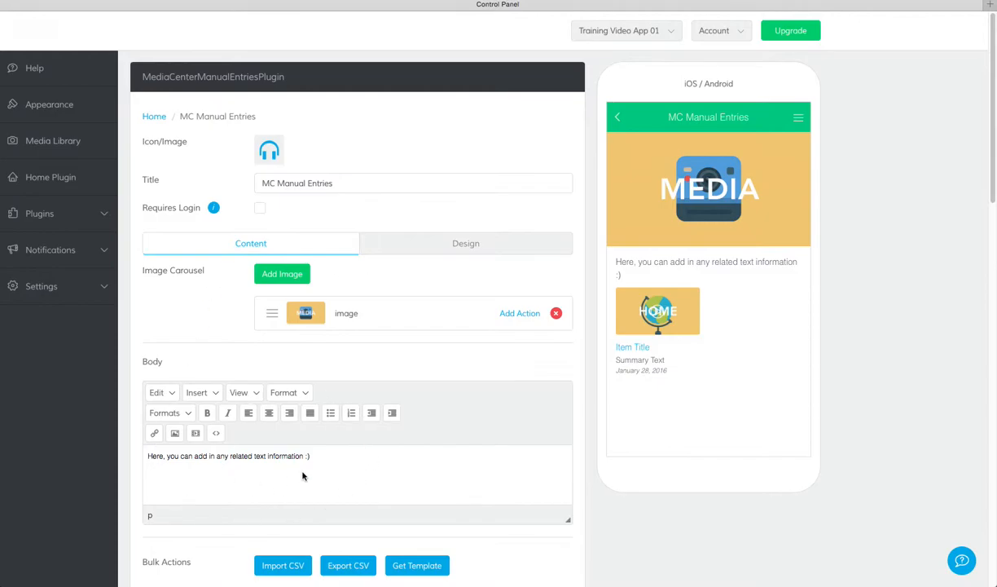
Scroll through the Item Title entry's top image, title, summary and body content
scroll("down", 3)
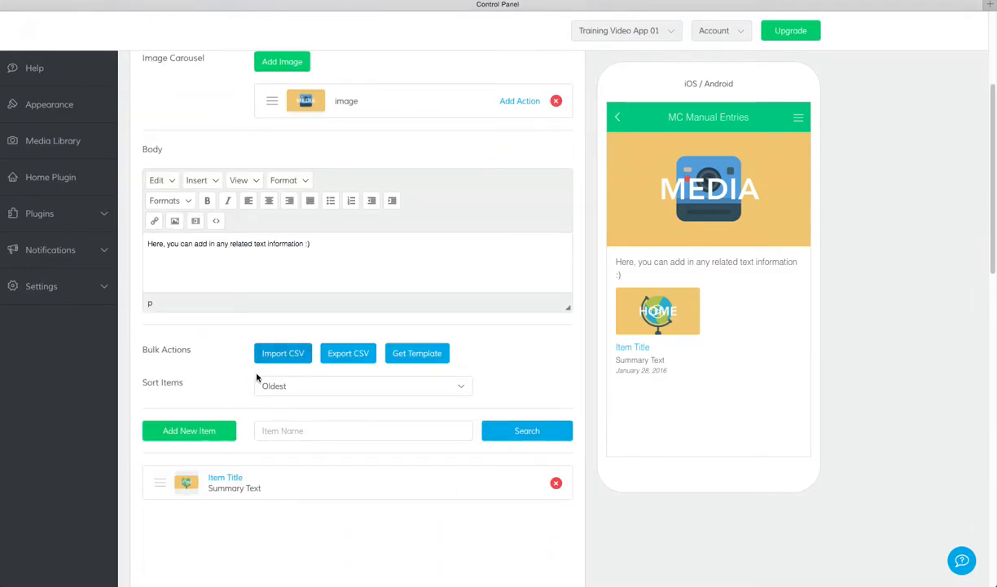
mouse_move(340, 368)
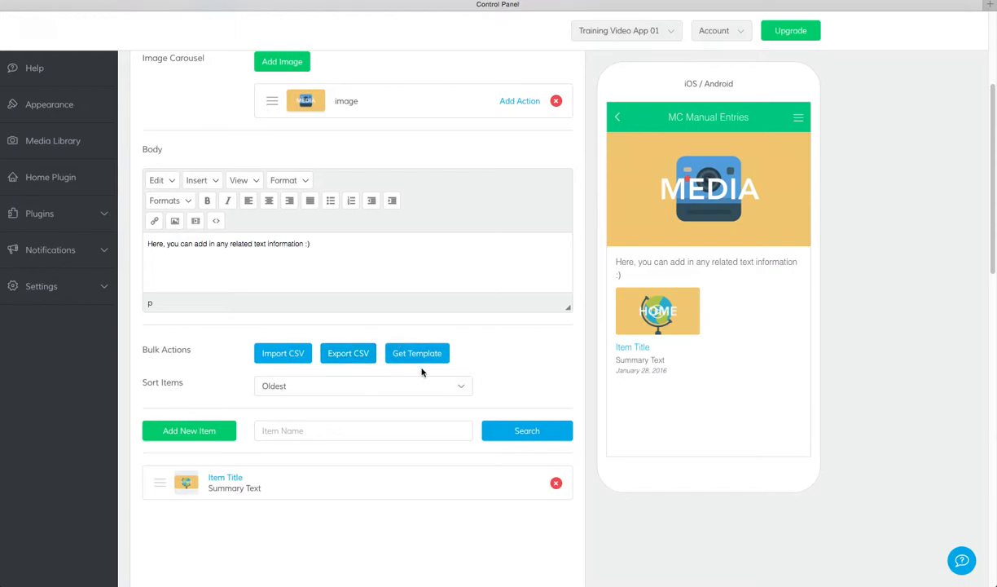
mouse_move(195, 408)
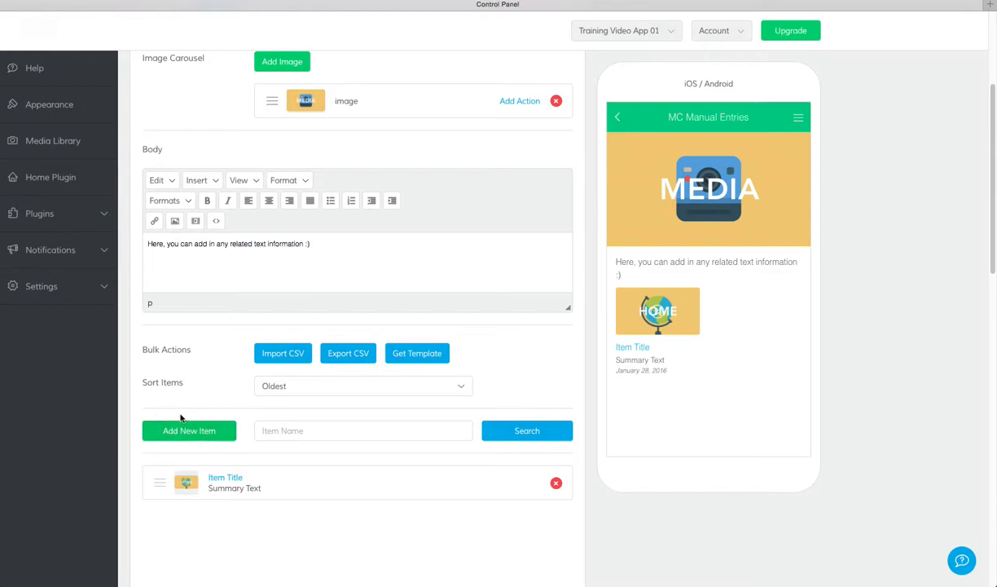
mouse_move(185, 465)
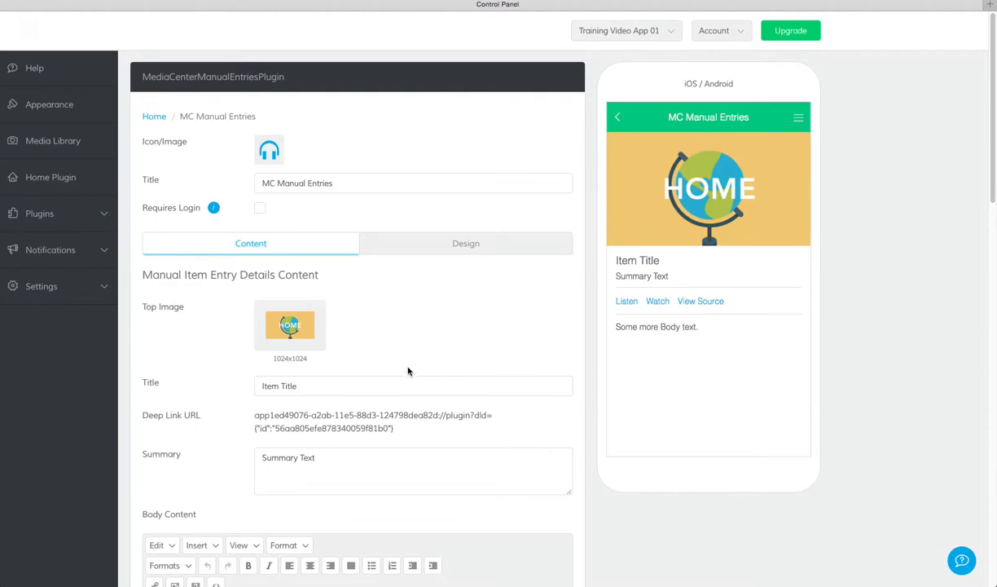
mouse_move(309, 340)
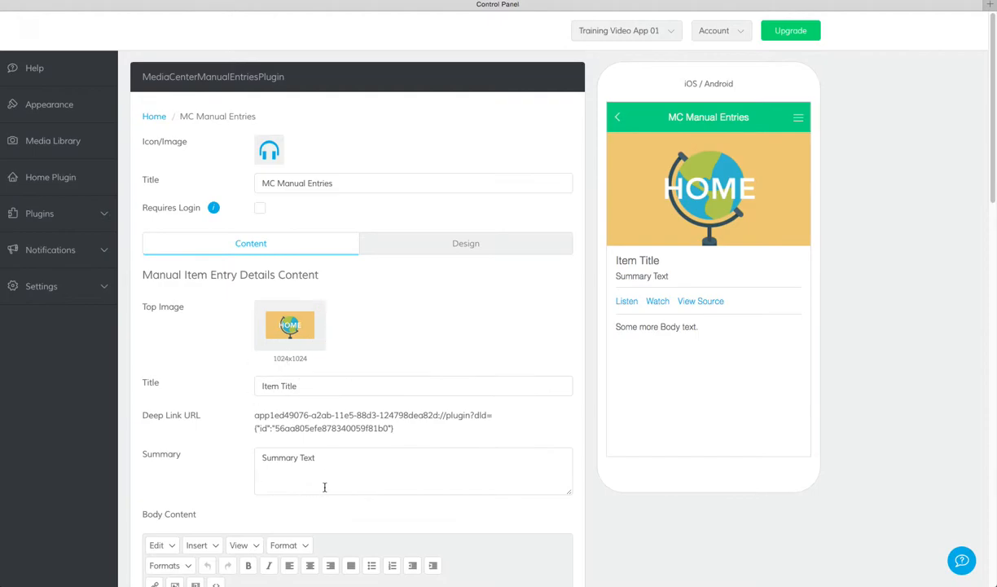
scroll("down", 3)
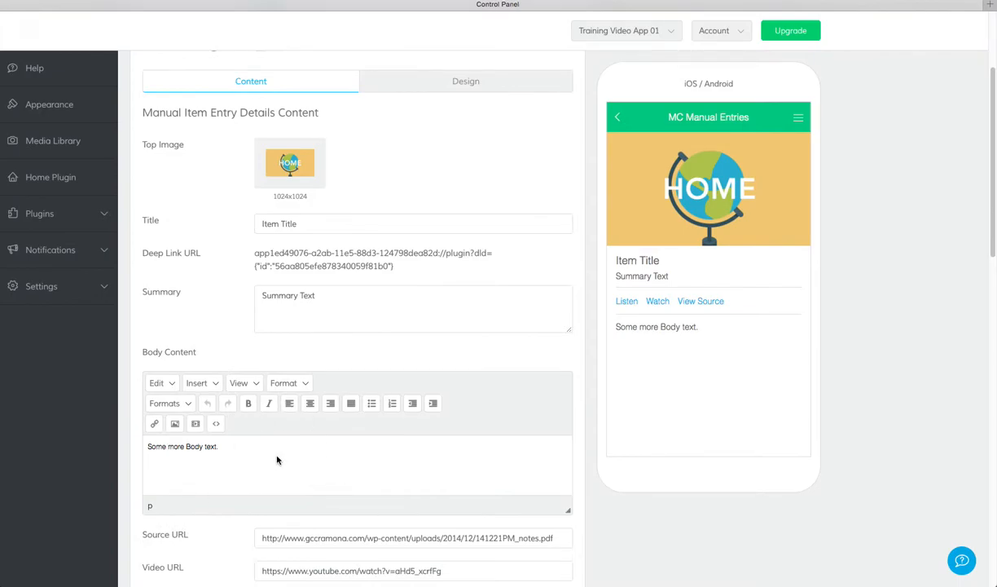
scroll("down", 3)
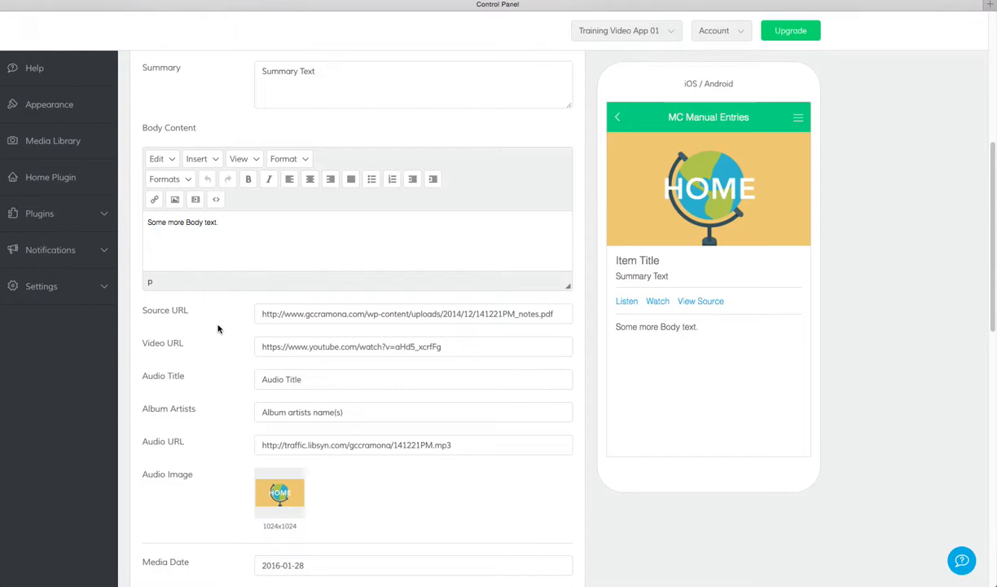
mouse_move(210, 391)
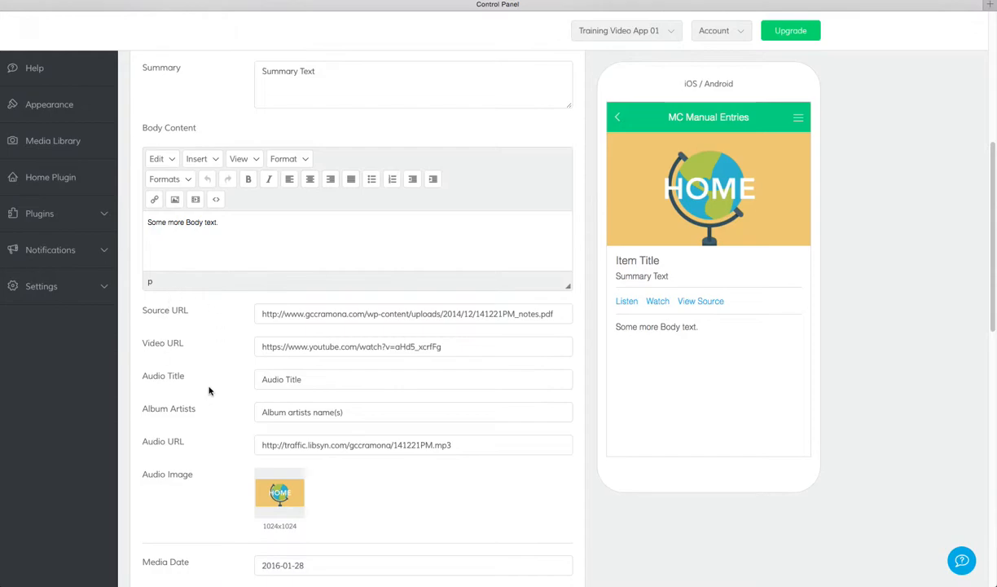
mouse_move(210, 391)
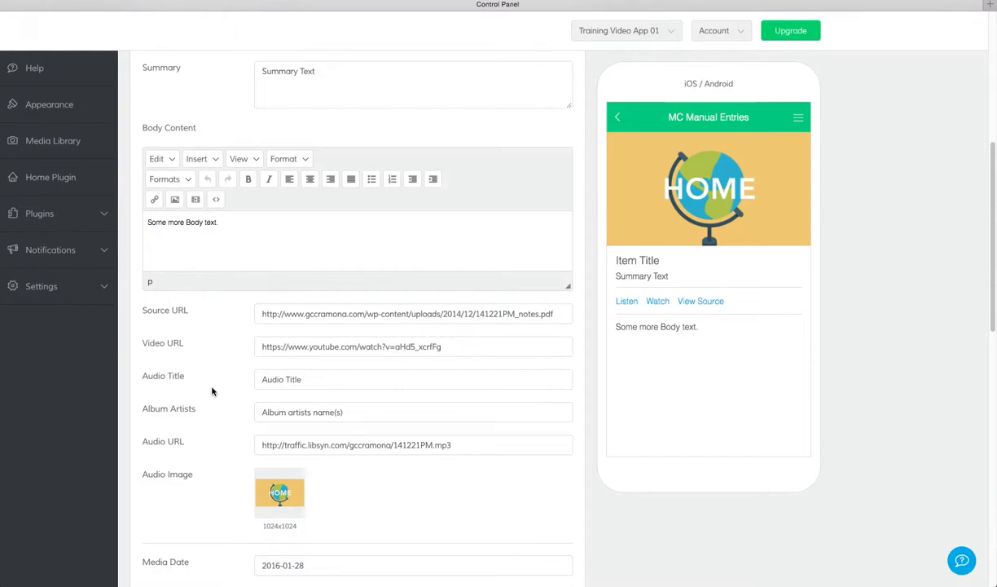
scroll("down", 3)
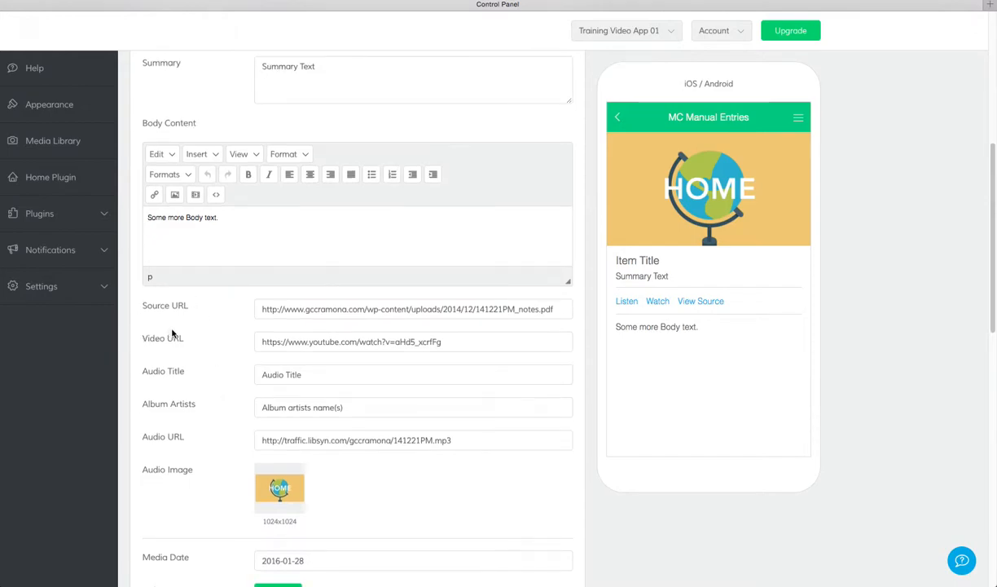
mouse_move(120, 353)
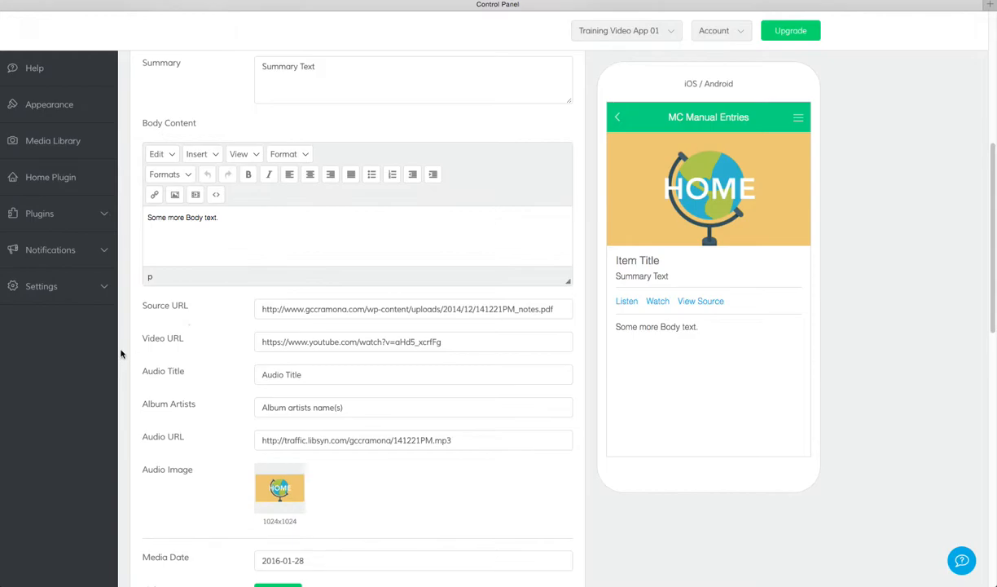
mouse_move(174, 388)
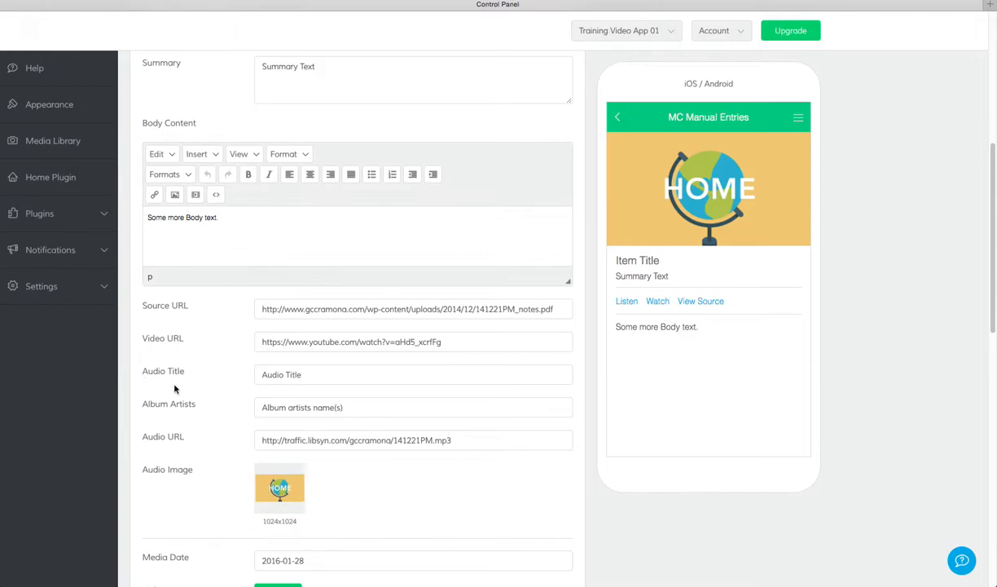
mouse_move(172, 416)
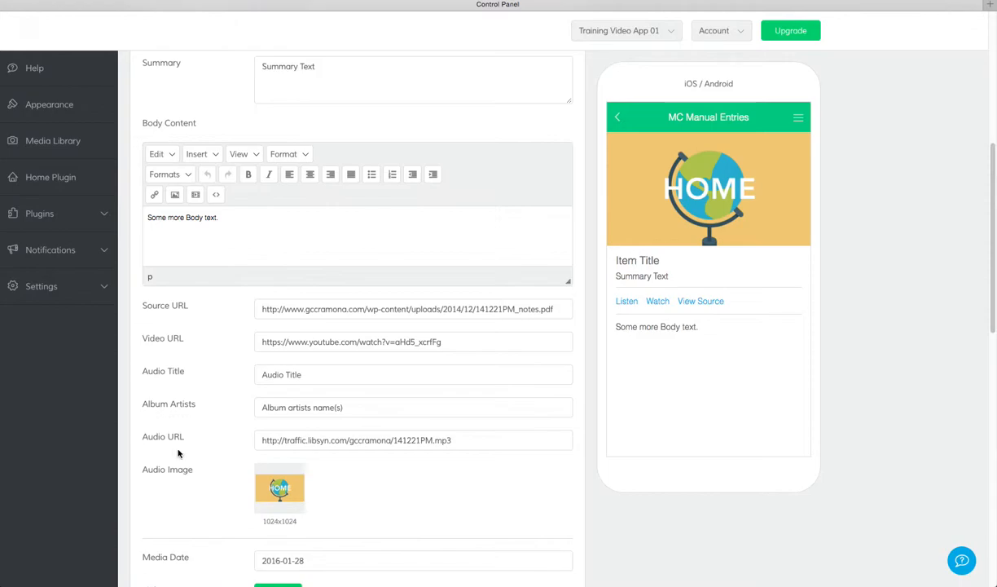
mouse_move(202, 488)
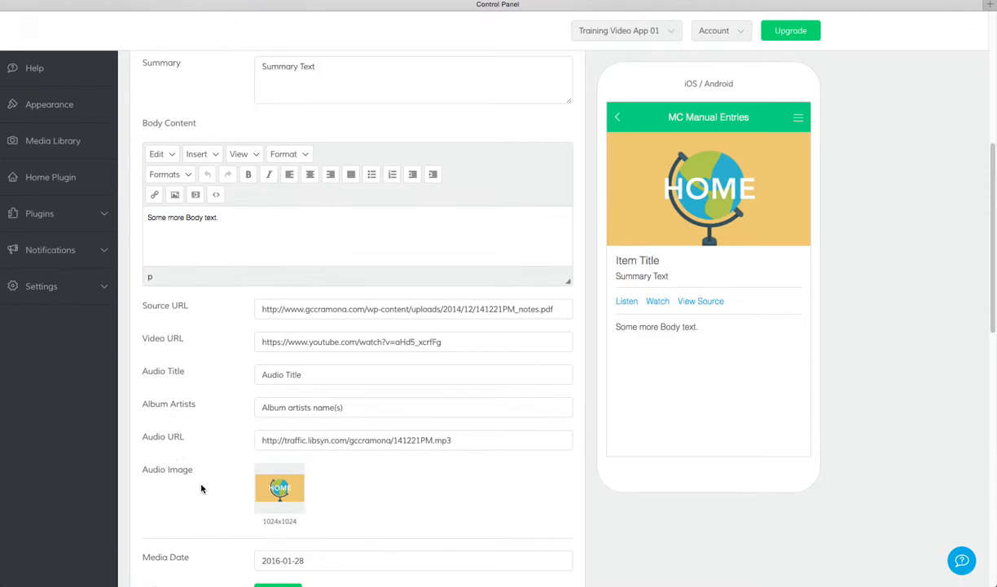
scroll("down", 3)
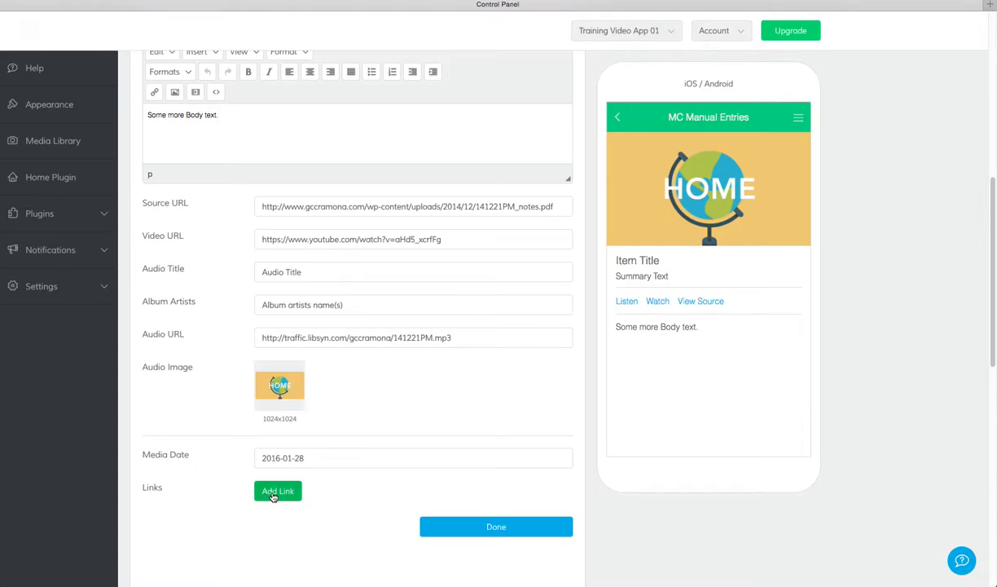
left_click(278, 490)
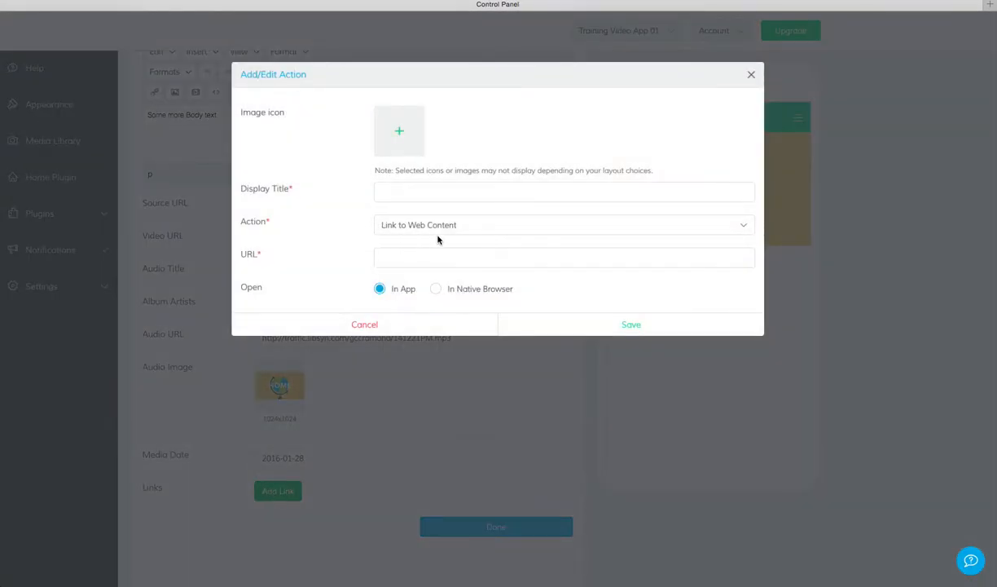
left_click(563, 225)
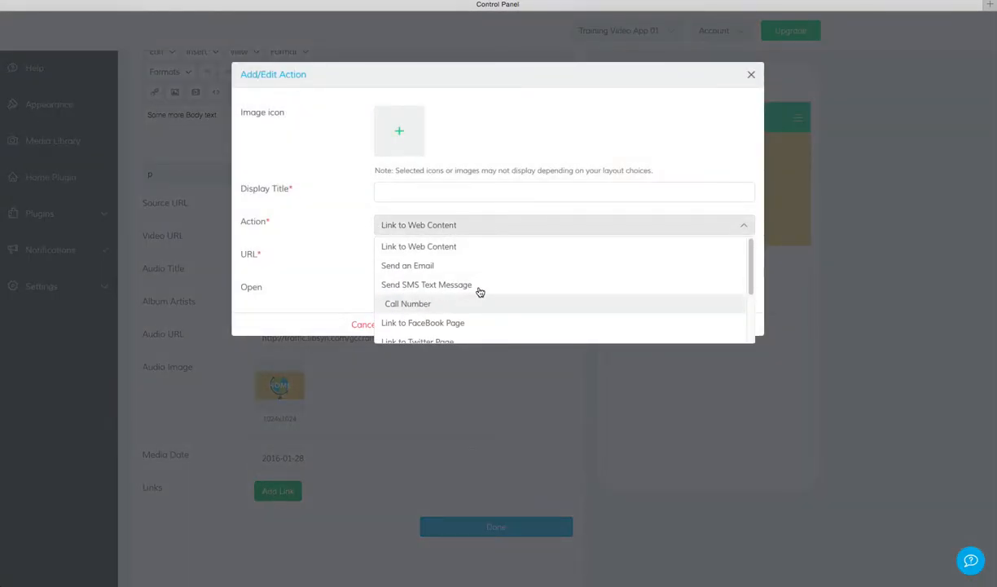
left_click(419, 246)
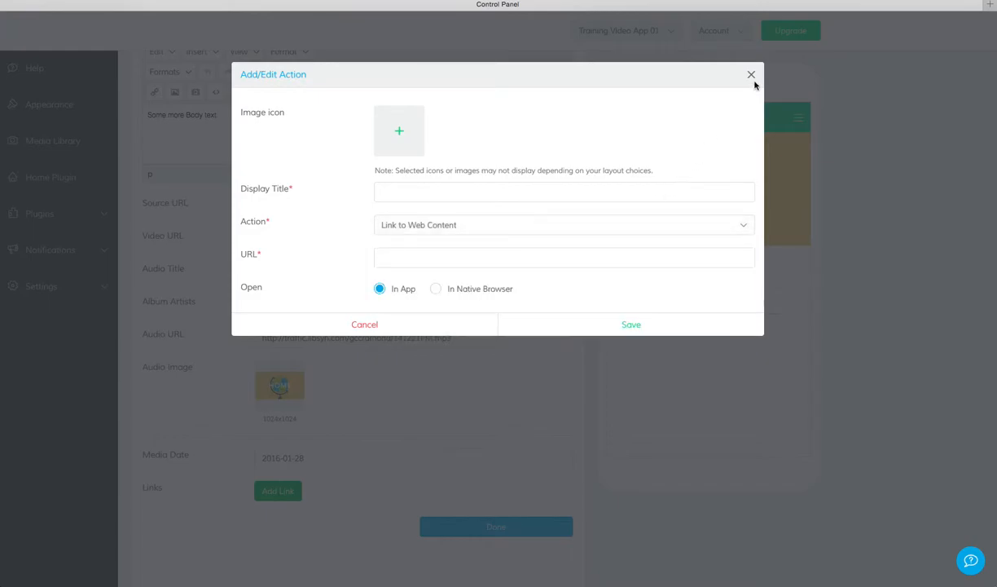
left_click(750, 74)
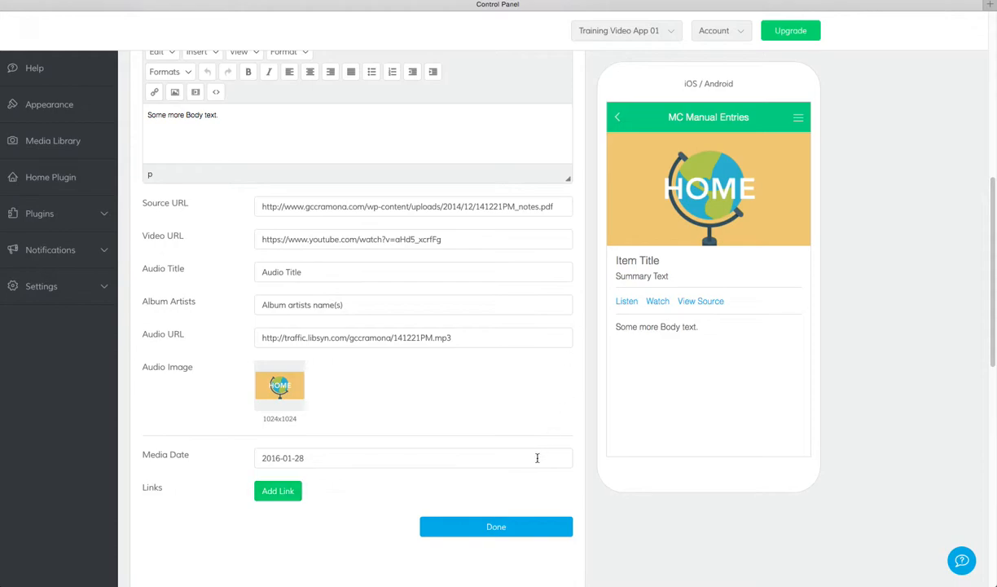
mouse_move(526, 490)
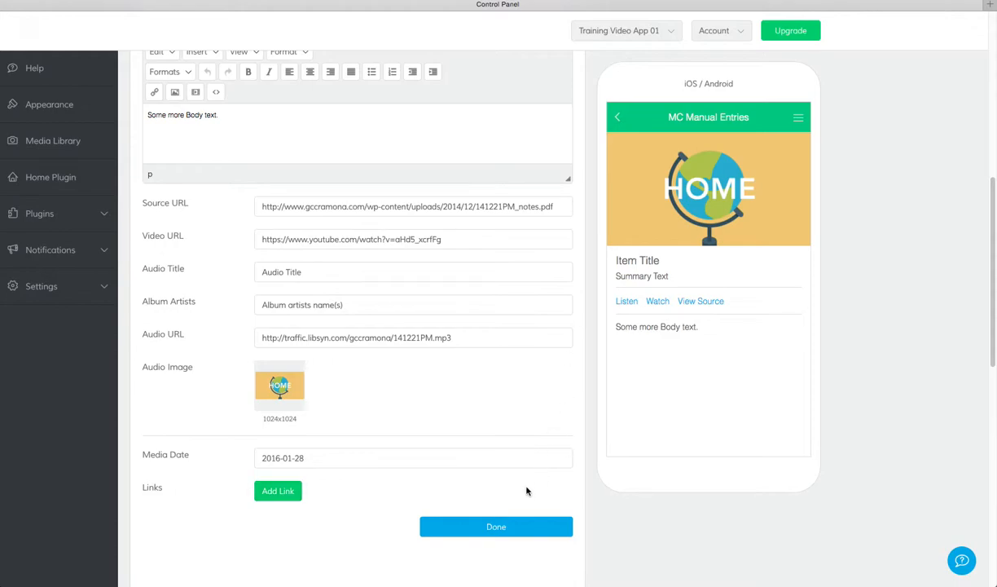
Click Done to close the item form and return to the MC Manual Entries page
left_click(496, 526)
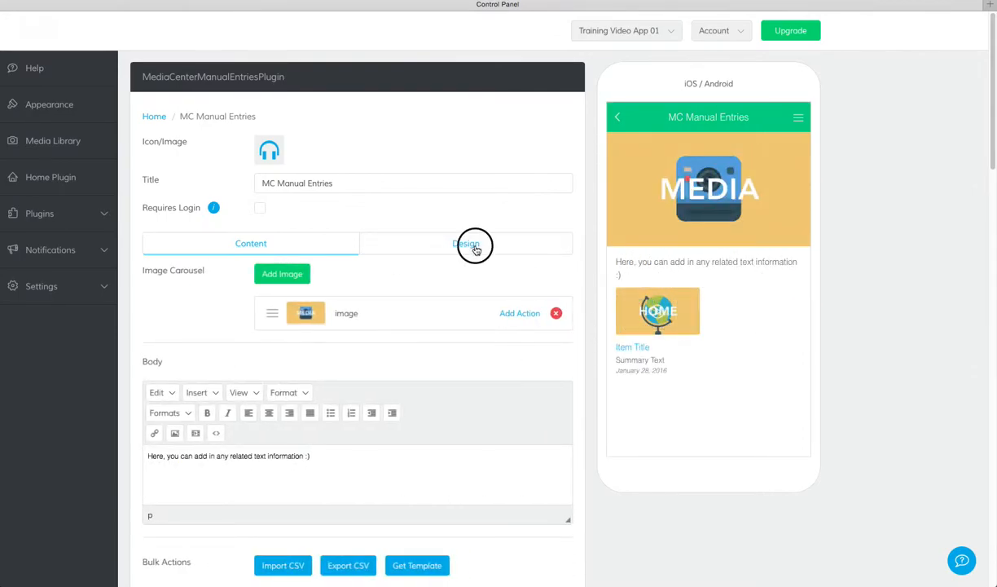
Open the Design tab and review List Layout, Item Layout and Background Image options
left_click(465, 243)
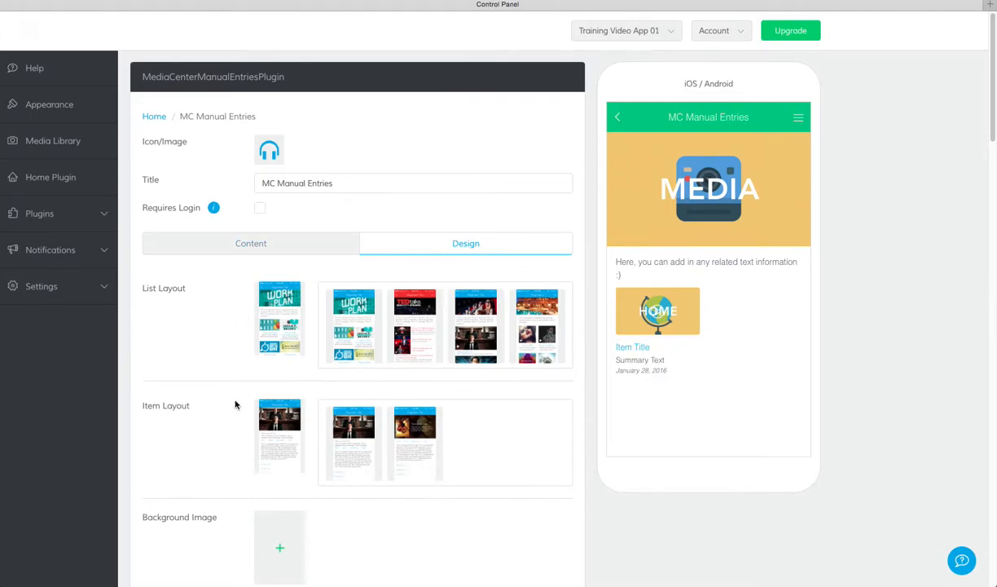
scroll("down", 3)
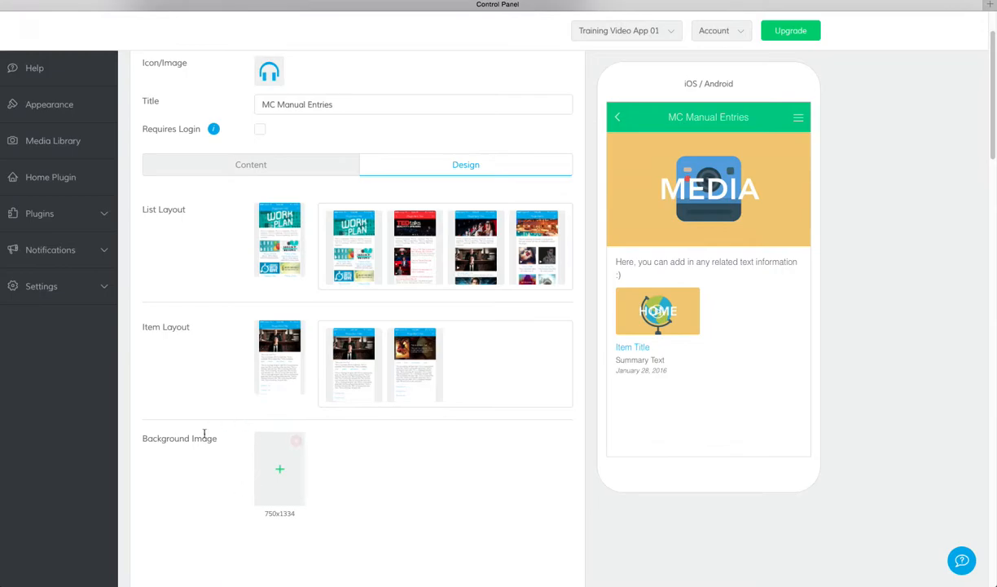
mouse_move(212, 482)
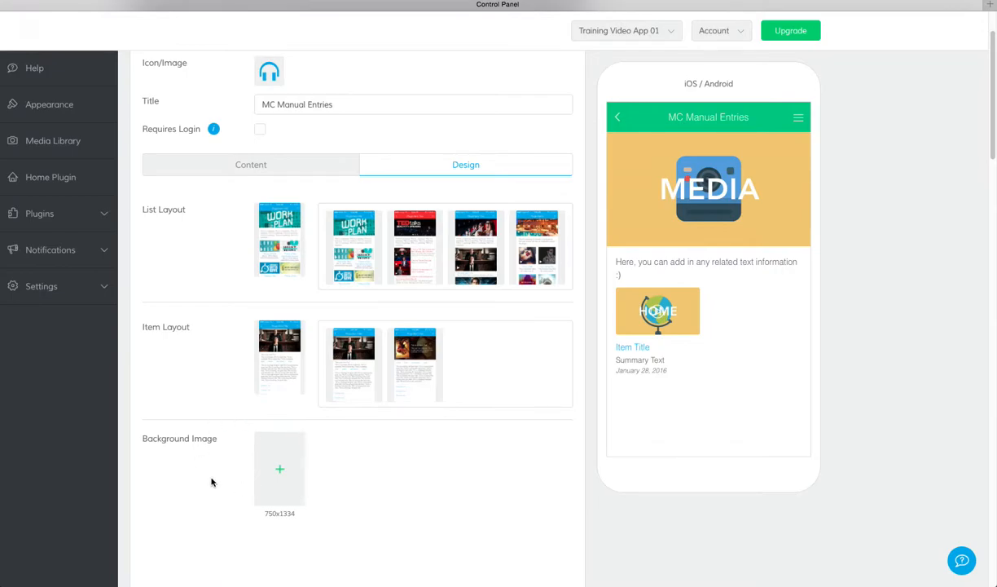
mouse_move(698, 57)
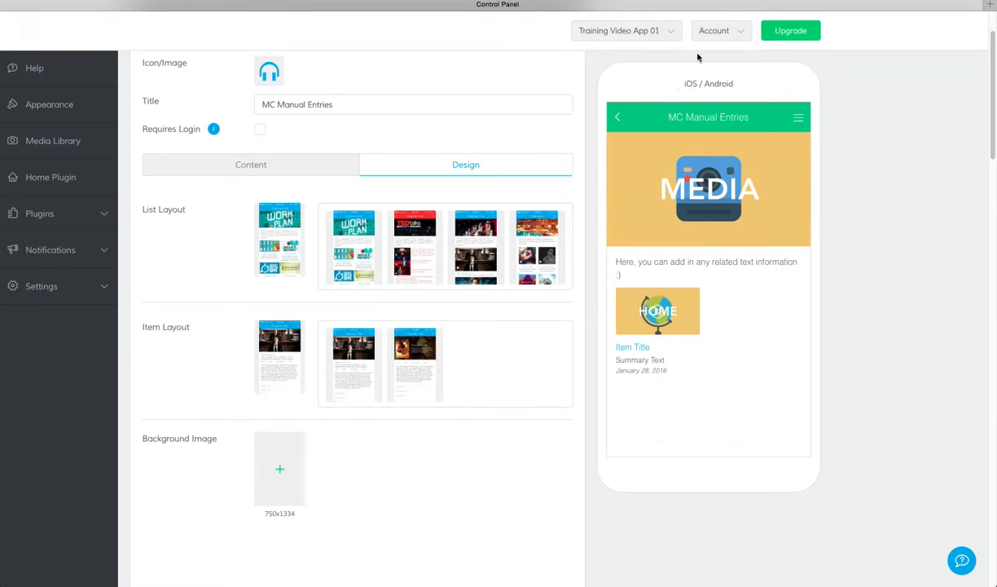